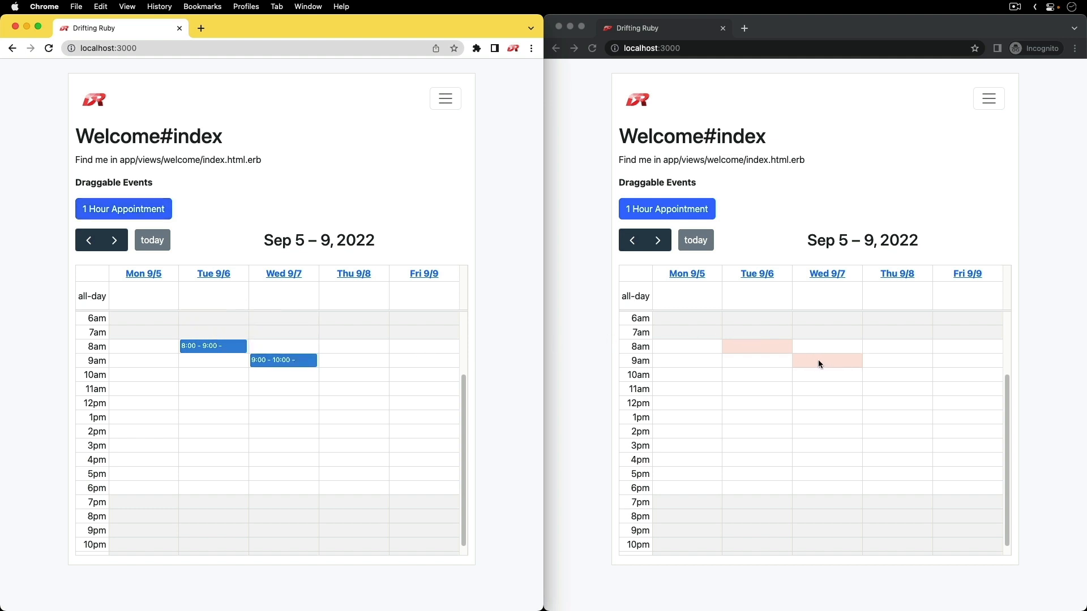
mouse_move(834, 370)
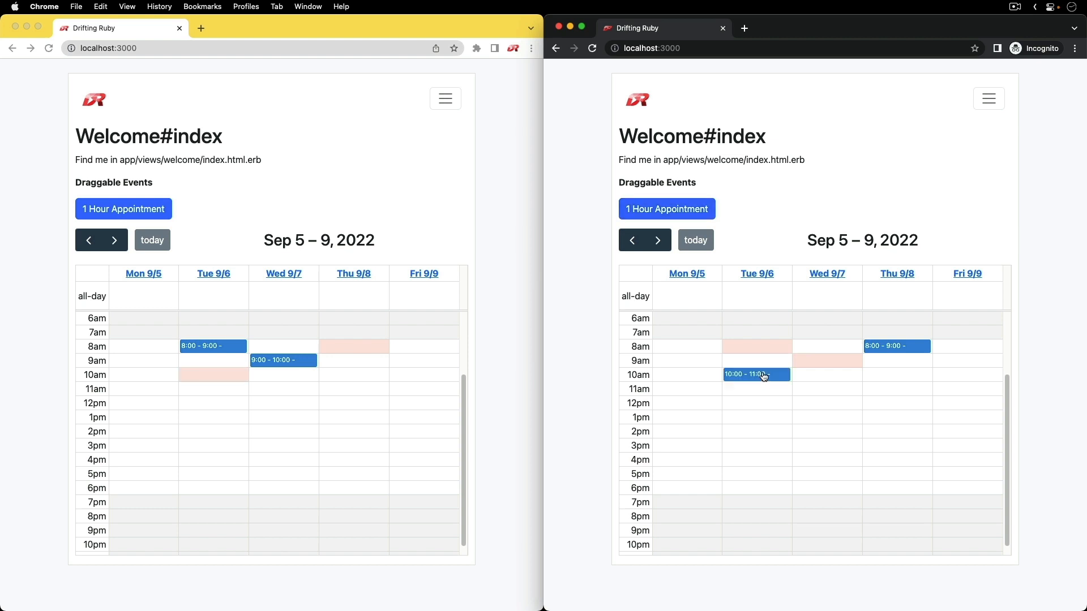
mouse_move(760, 367)
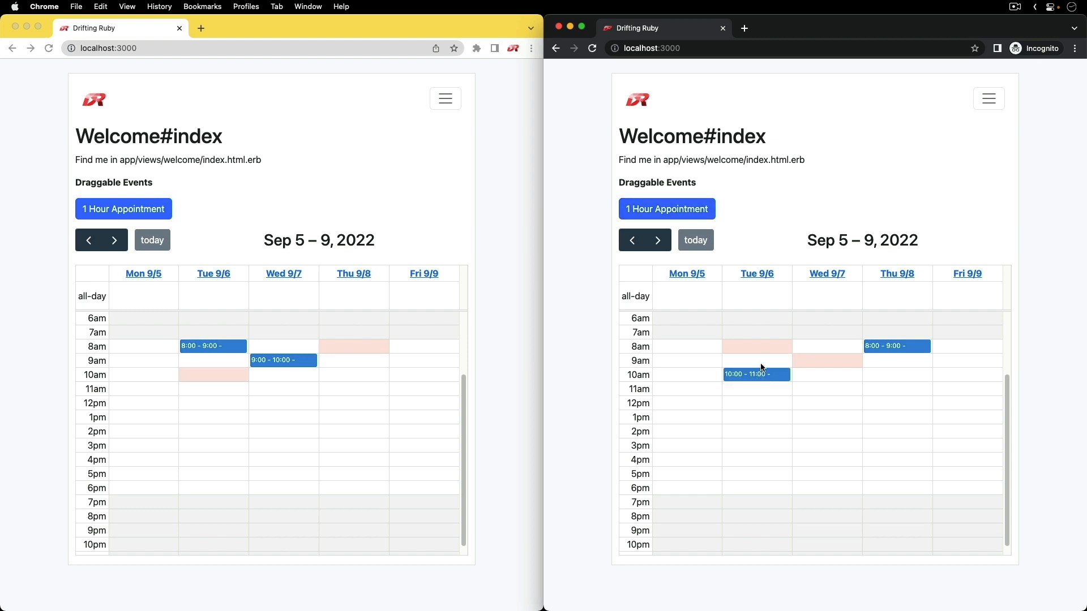